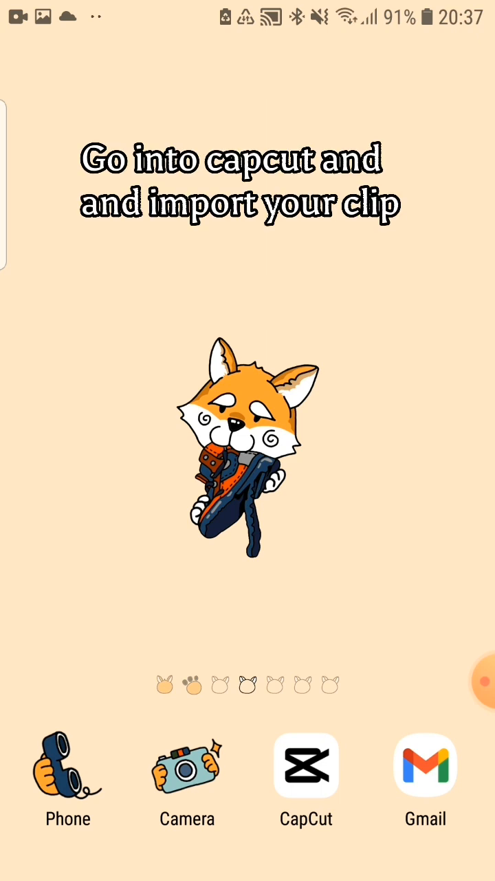
Launch CapCut and start a new editing project.
click(305, 765)
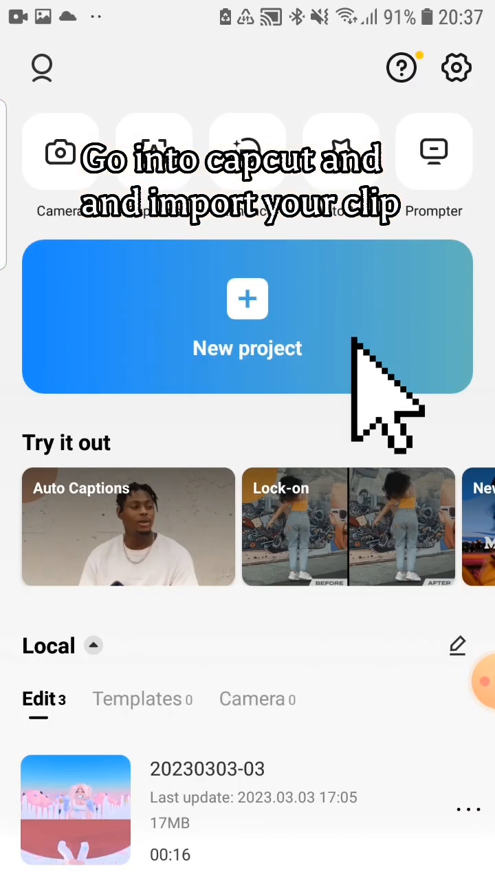
click(247, 317)
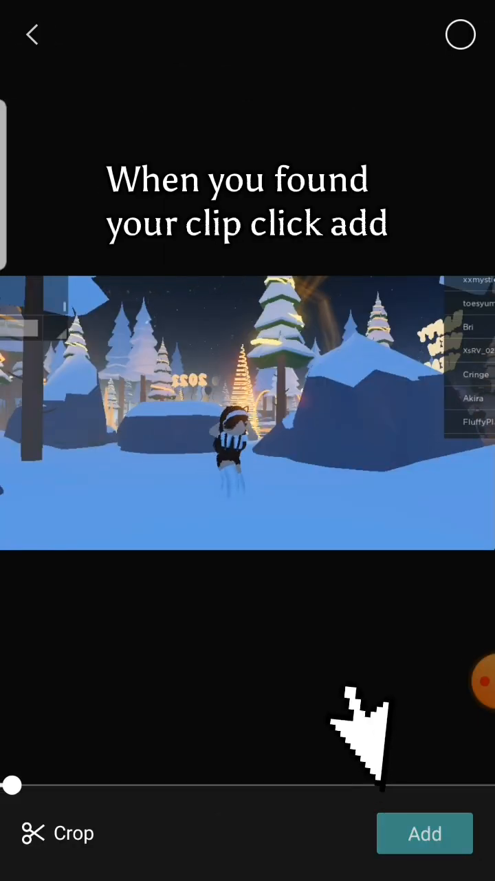
Import the chosen snowy Roblox clip into the project.
click(424, 834)
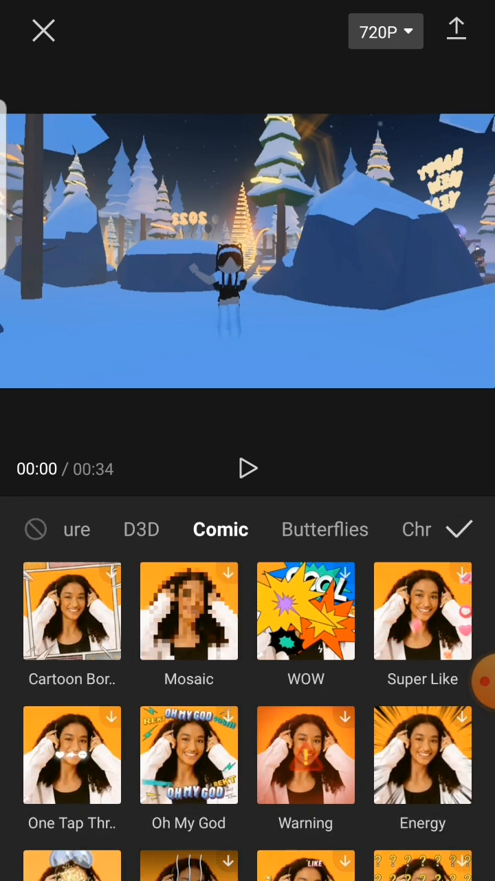
Apply the B&W Sketch comic effect to the clip with its atmosphere at 100.
scroll(down, 3)
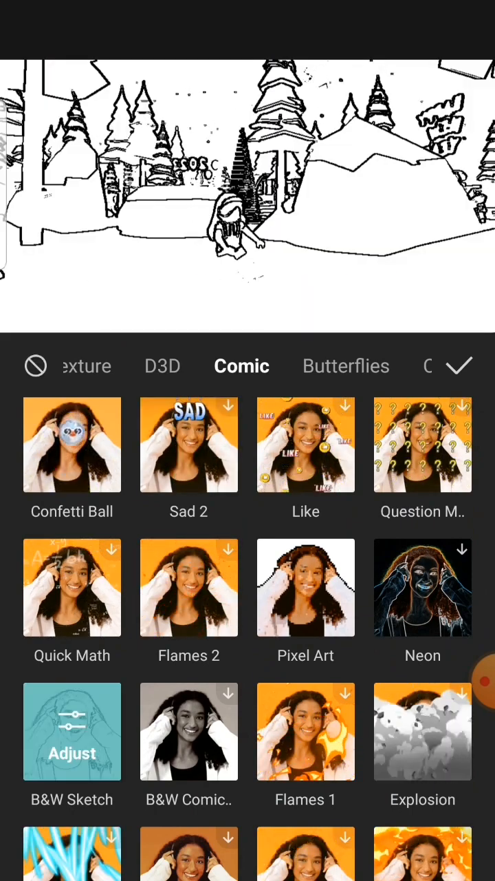
click(459, 366)
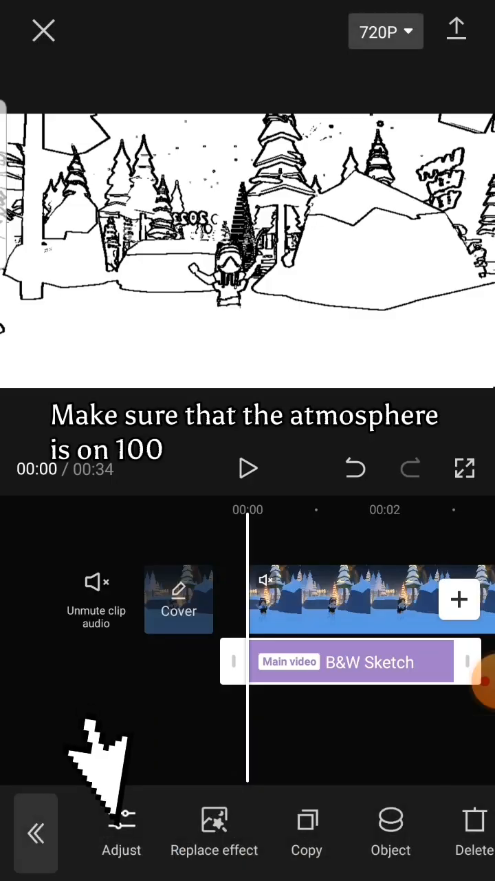
click(121, 832)
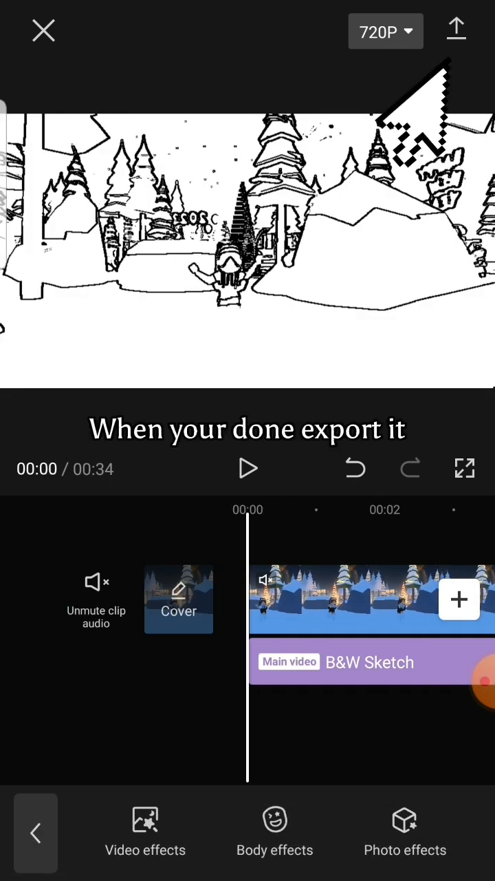
Export the sketch-style video and leave the share screen.
click(455, 31)
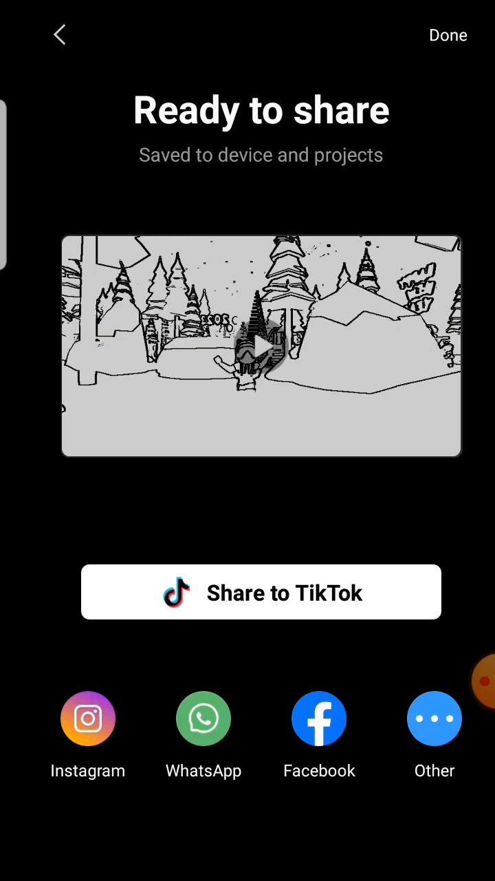
click(59, 34)
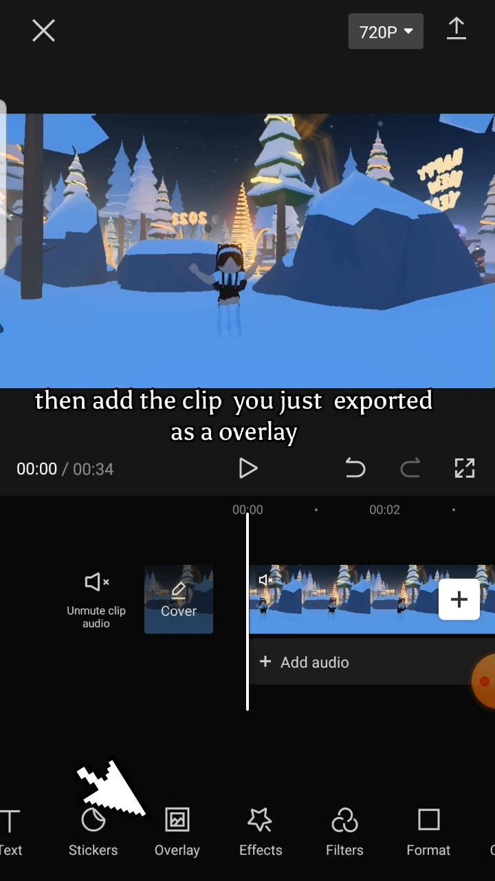
Start adding the exported sketch video as an overlay.
click(176, 833)
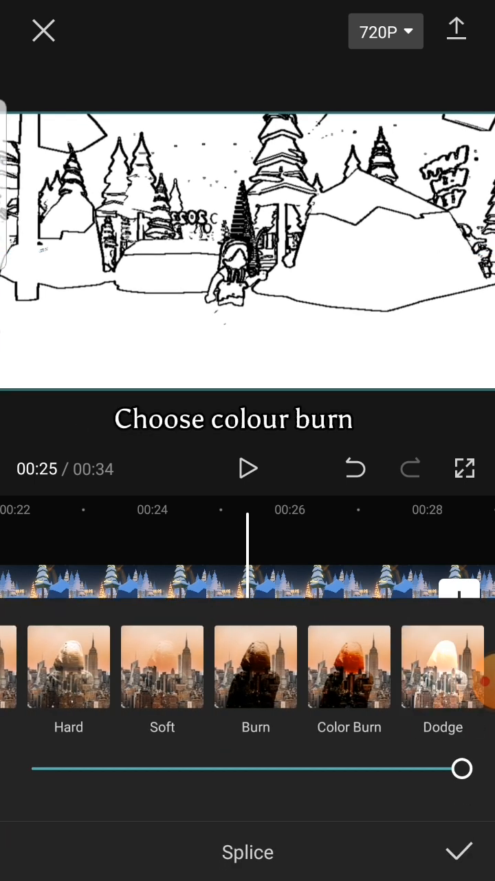
Blend the sketch overlay in Color Burn with opacity lowered to about 92.
click(350, 666)
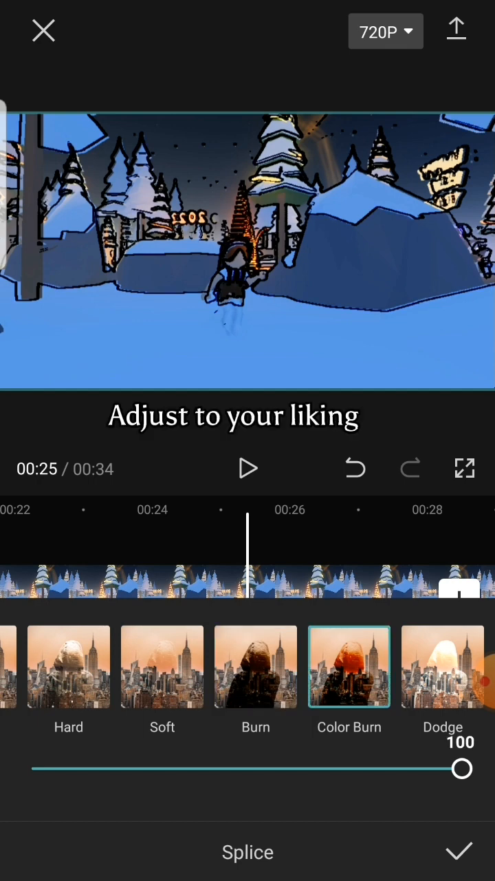
drag(462, 768, 426, 767)
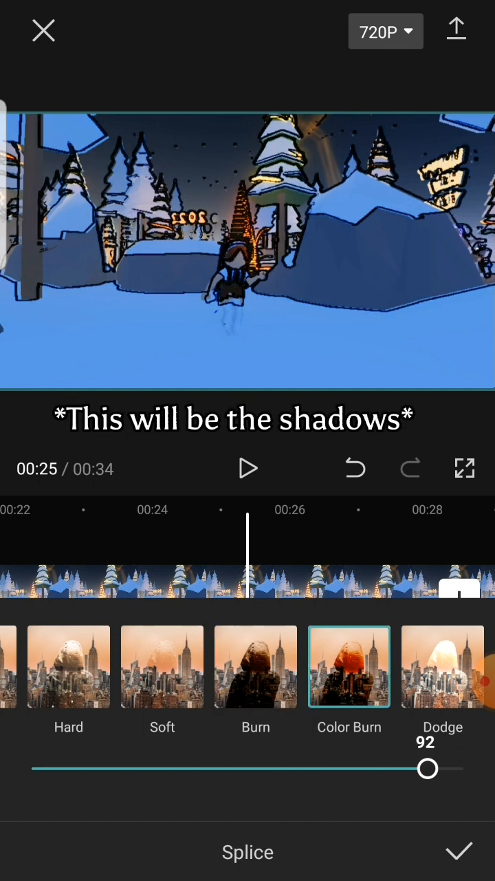
drag(426, 768, 179, 768)
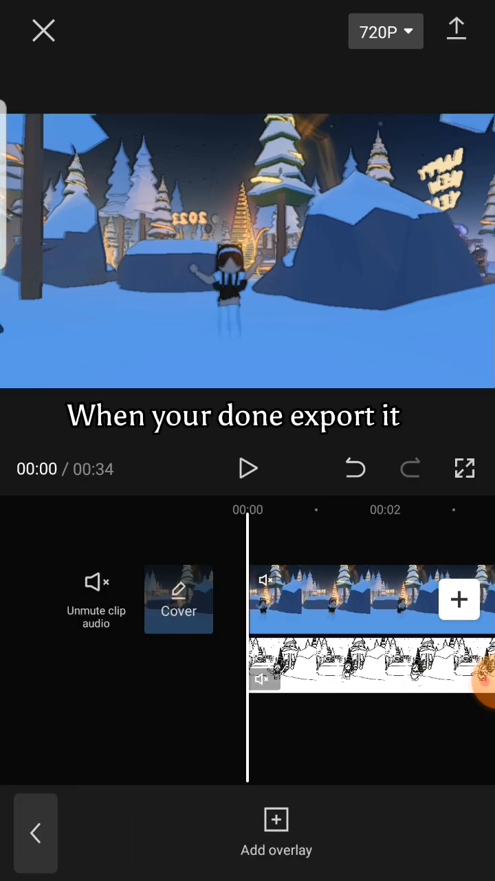
Add the original colour clip as a second overlay track.
click(457, 31)
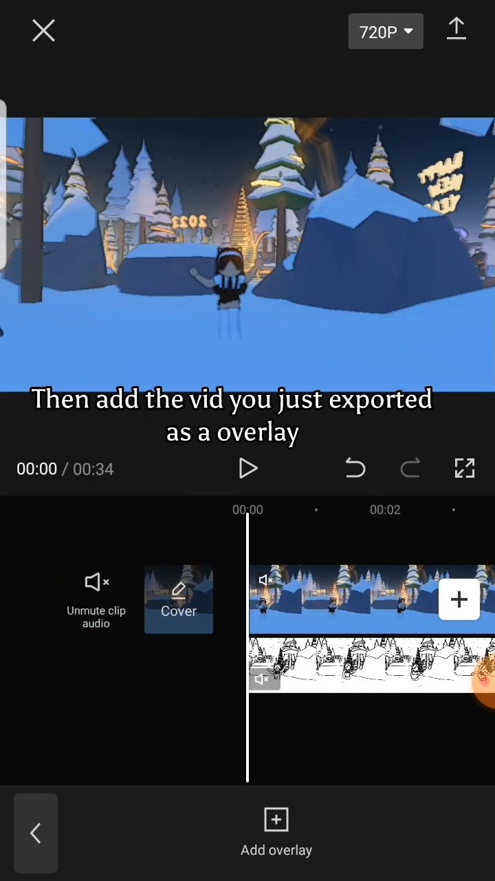
click(275, 832)
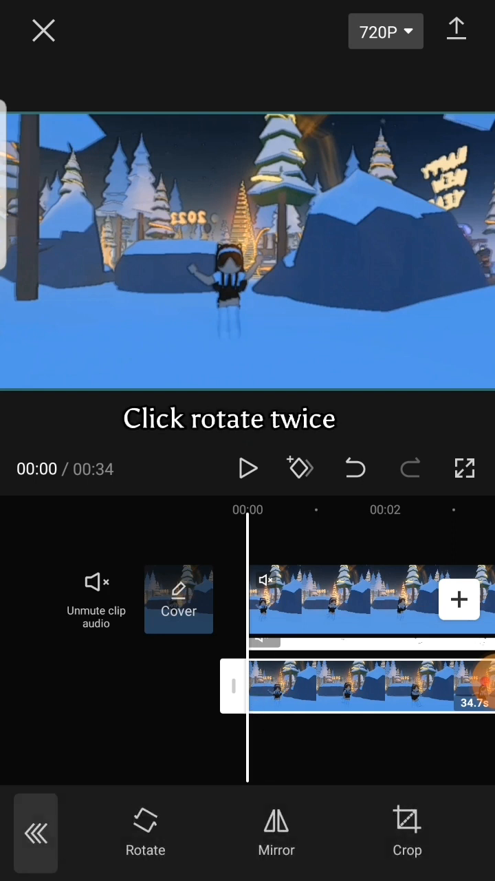
Rotate the second overlay upside down beneath the character's feet, ready to crop.
click(144, 833)
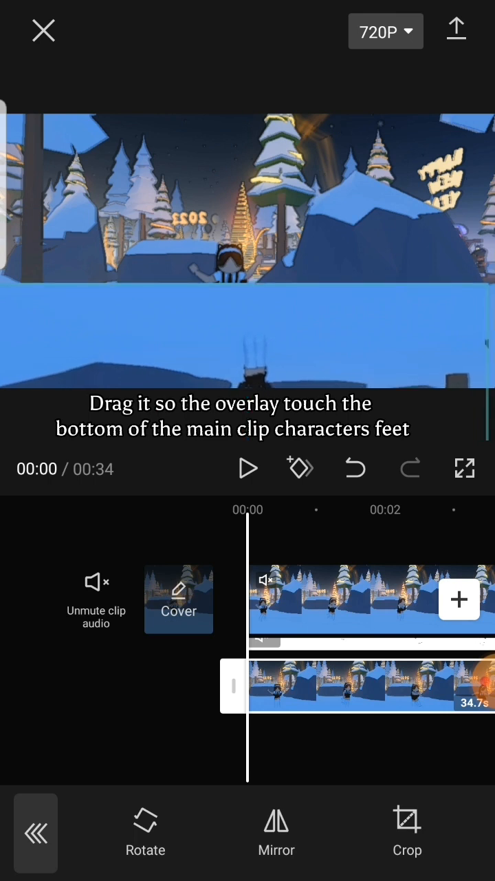
click(408, 828)
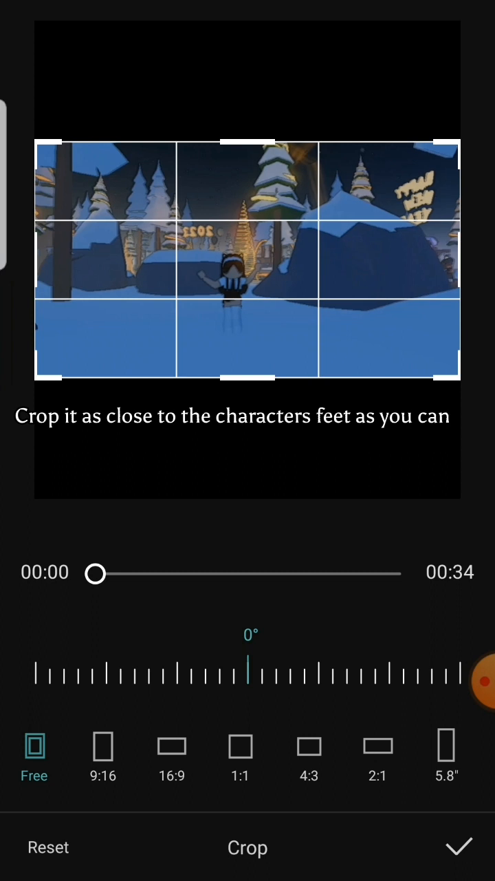
Crop the flipped overlay down to the character's feet to form a reflection.
drag(247, 385, 246, 337)
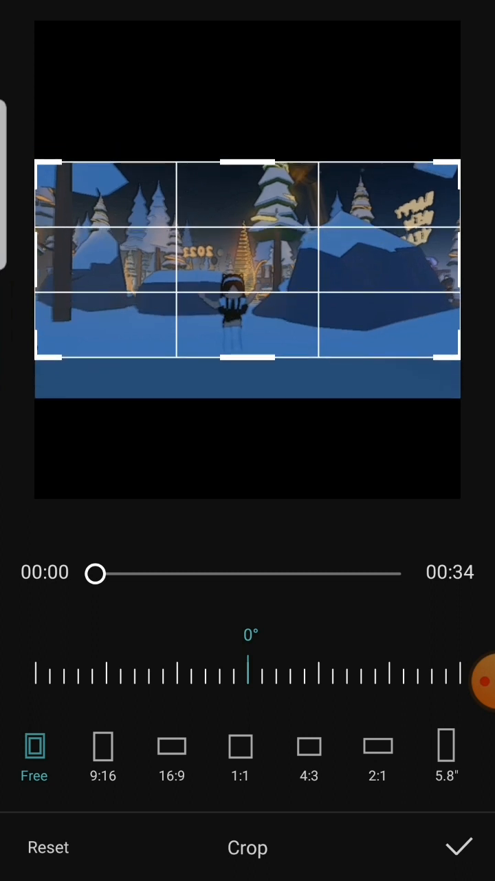
click(459, 848)
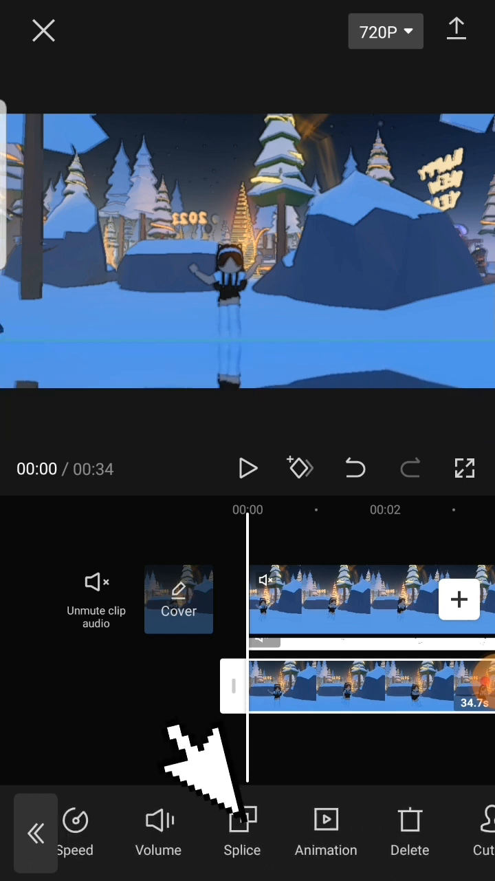
Lower the reflection overlay's opacity to about 50 in Splice.
click(242, 832)
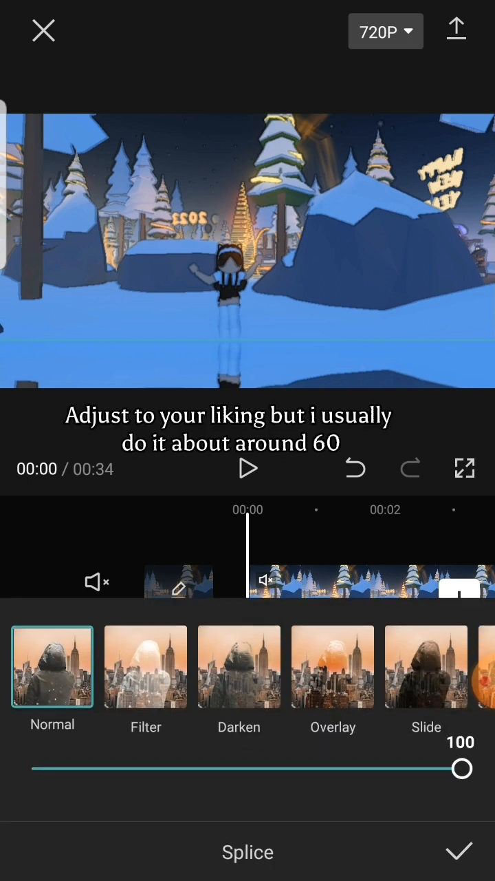
drag(463, 768, 248, 768)
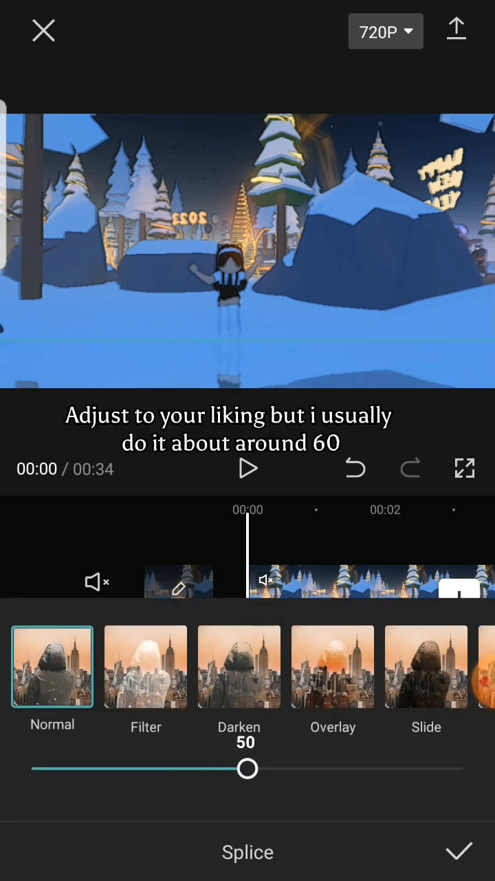
drag(247, 768, 281, 768)
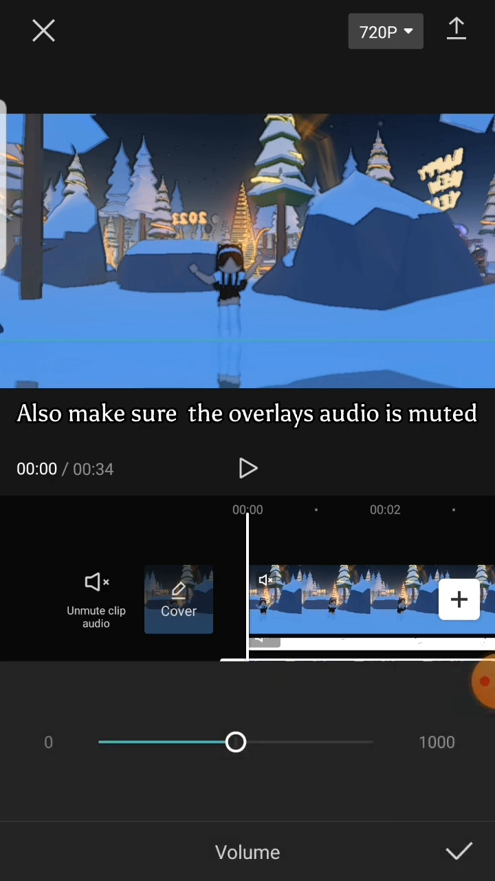
Mute the reflection overlay's audio (volume 0), review playback, and export the finished clip.
click(460, 850)
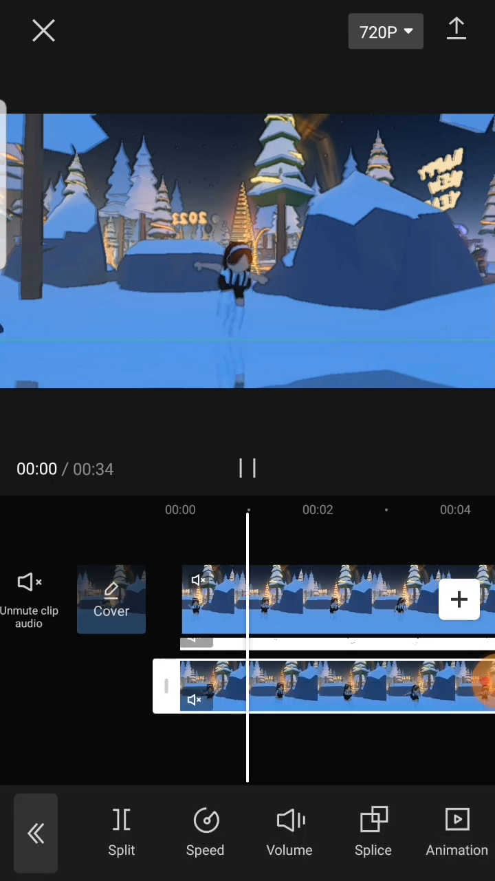
click(373, 832)
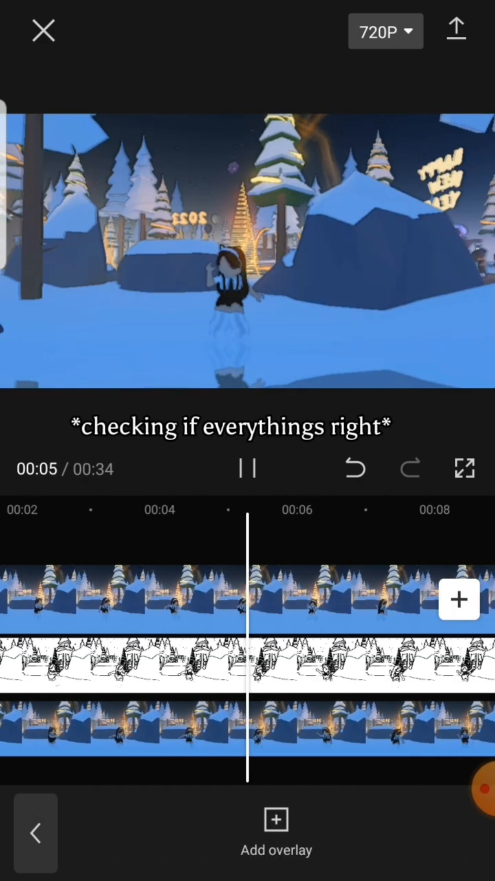
click(457, 30)
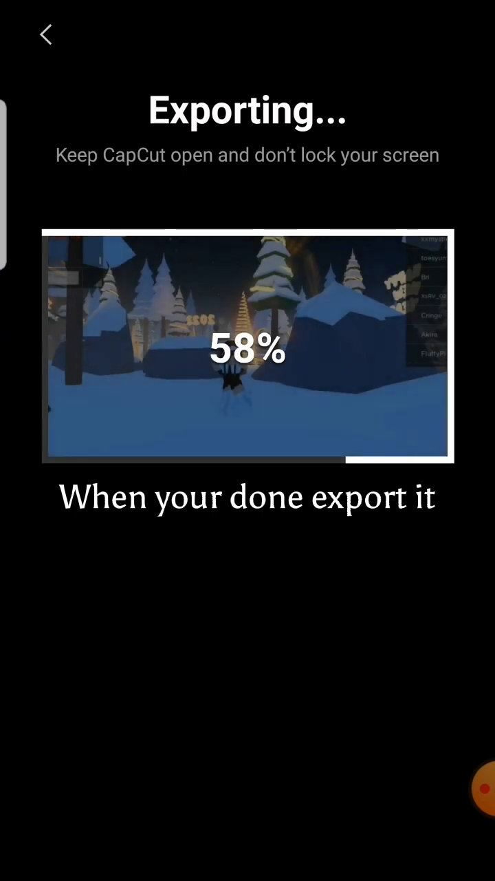